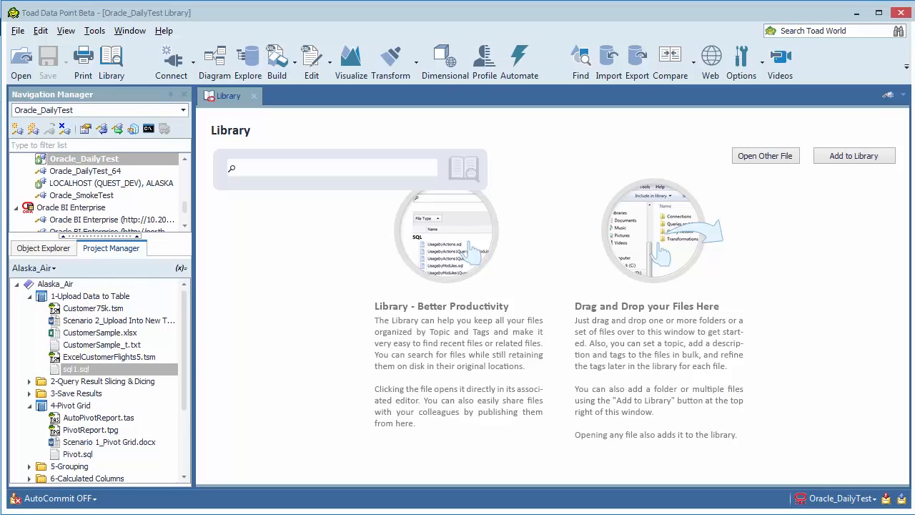
mouse_move(134, 338)
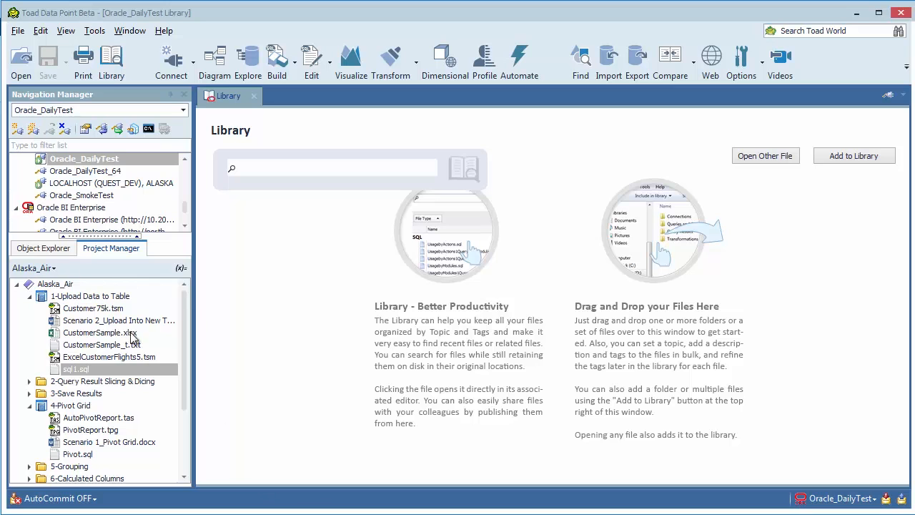
mouse_move(119, 372)
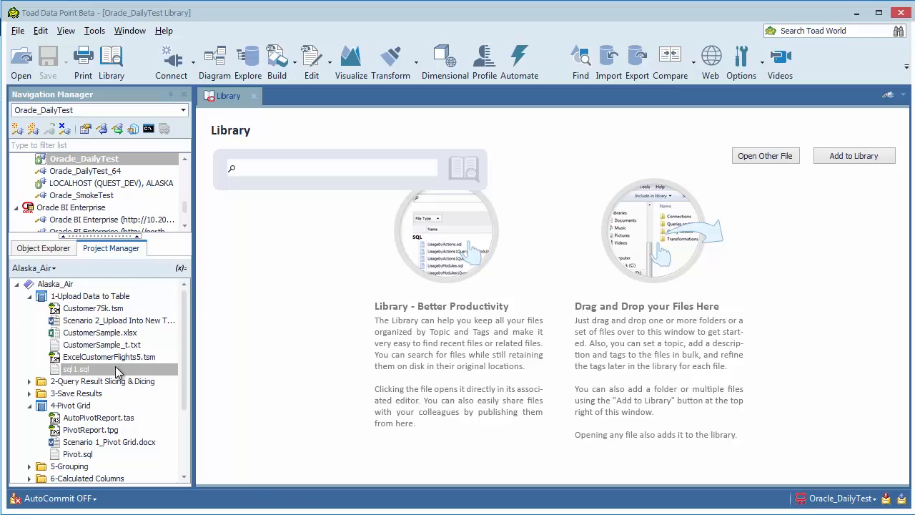
mouse_move(160, 378)
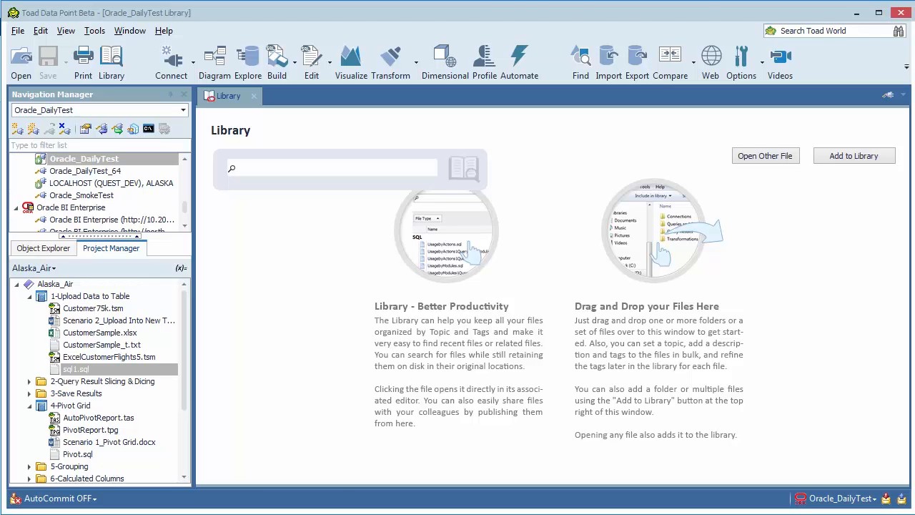
- Open sql1.sql and Pivot.sql from Project Manager, then return to the Library's recent files
click(765, 154)
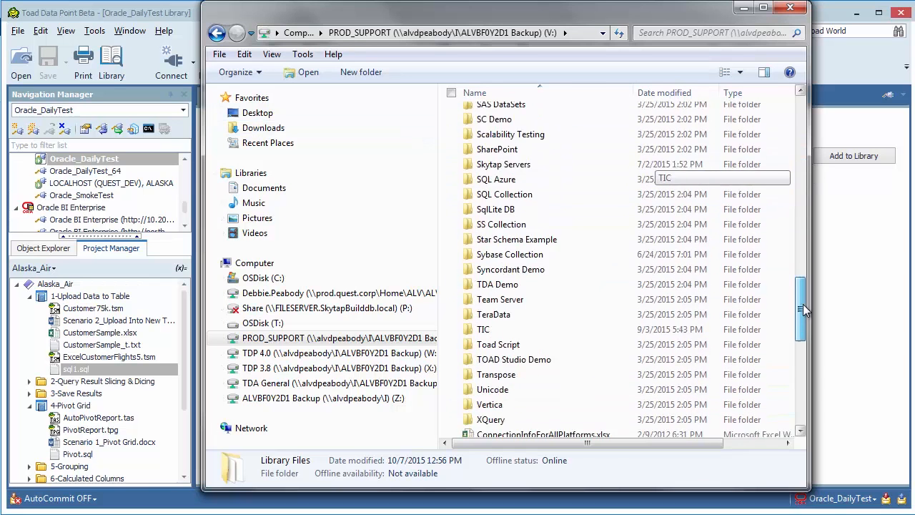
scroll(down, 3)
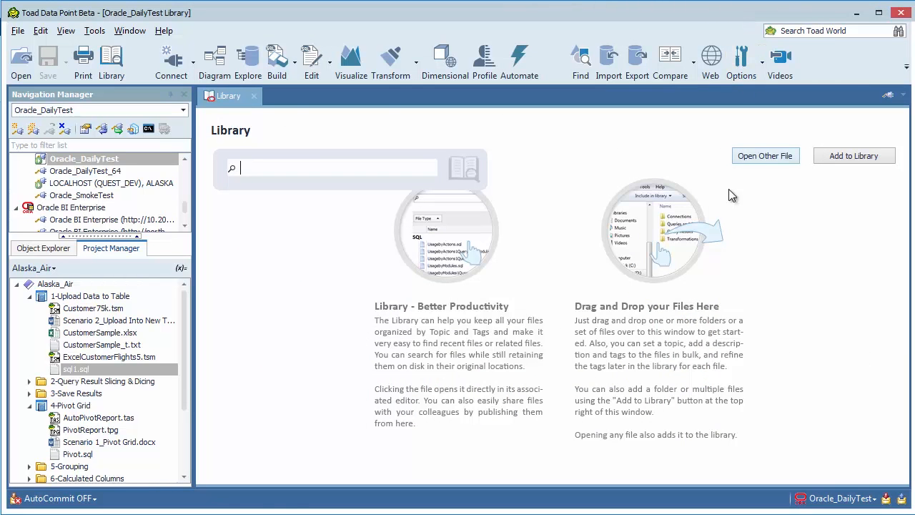
mouse_move(112, 60)
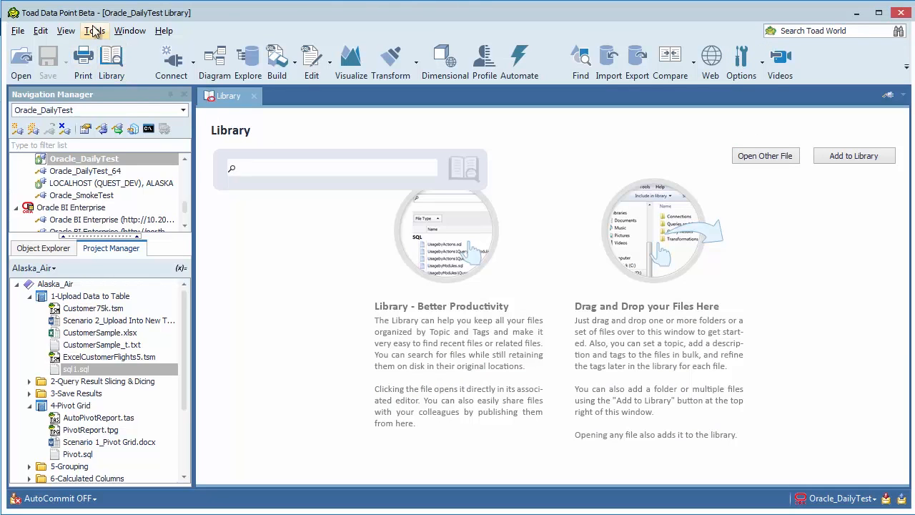
mouse_move(112, 60)
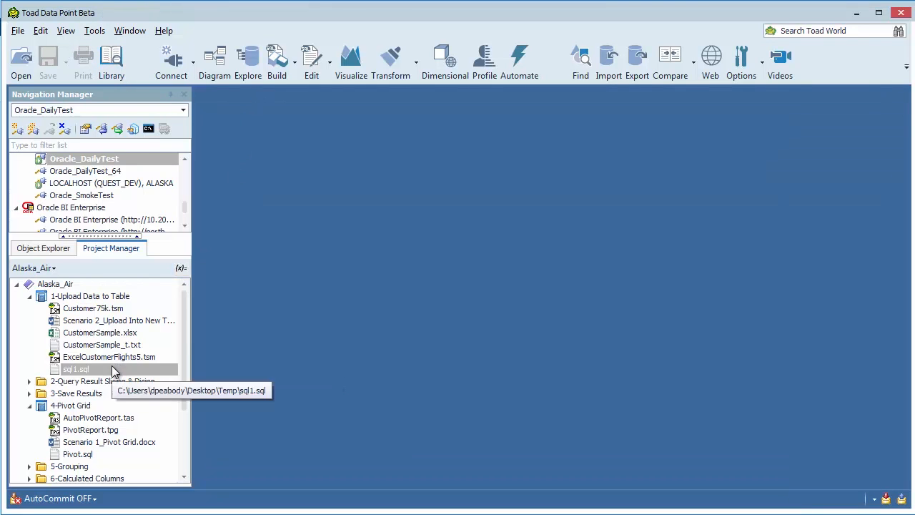
double_click(76, 369)
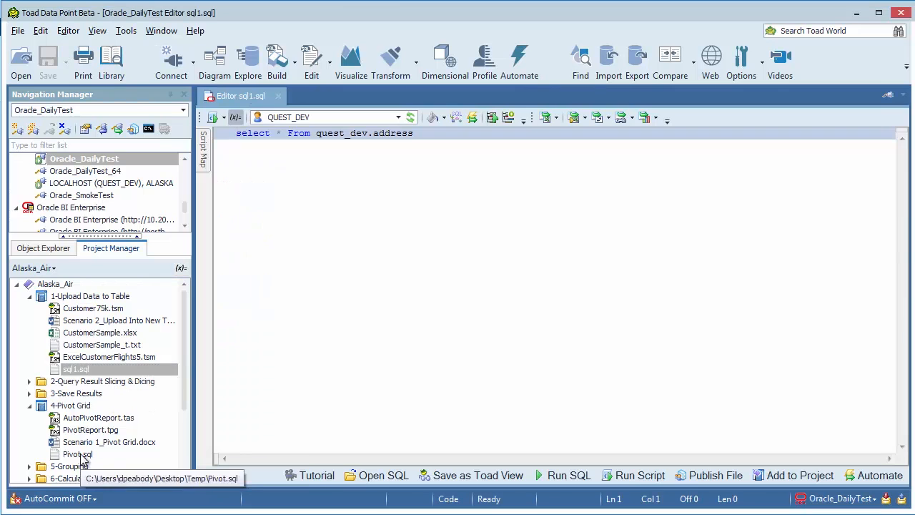
double_click(78, 454)
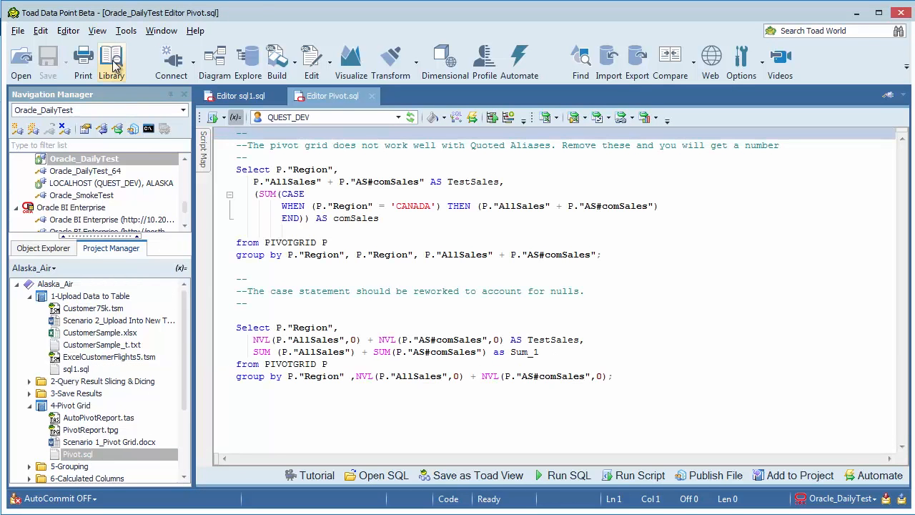
click(111, 60)
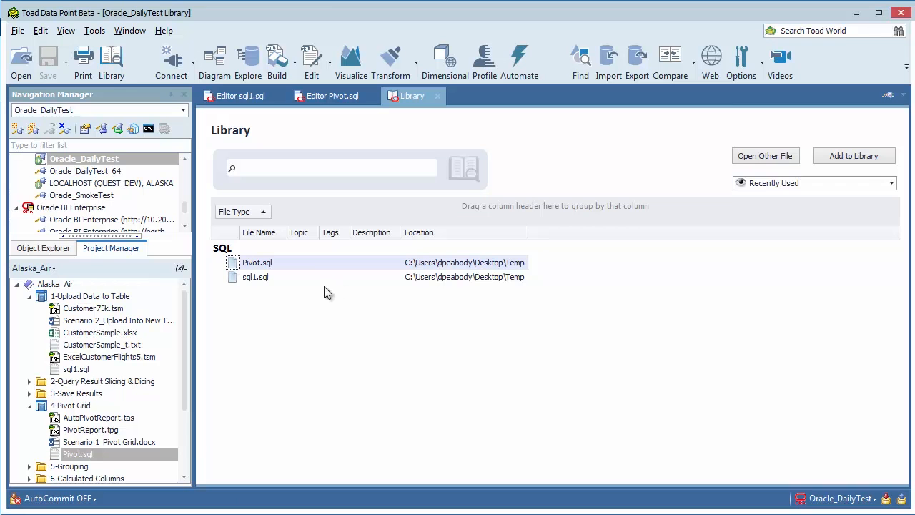
mouse_move(854, 155)
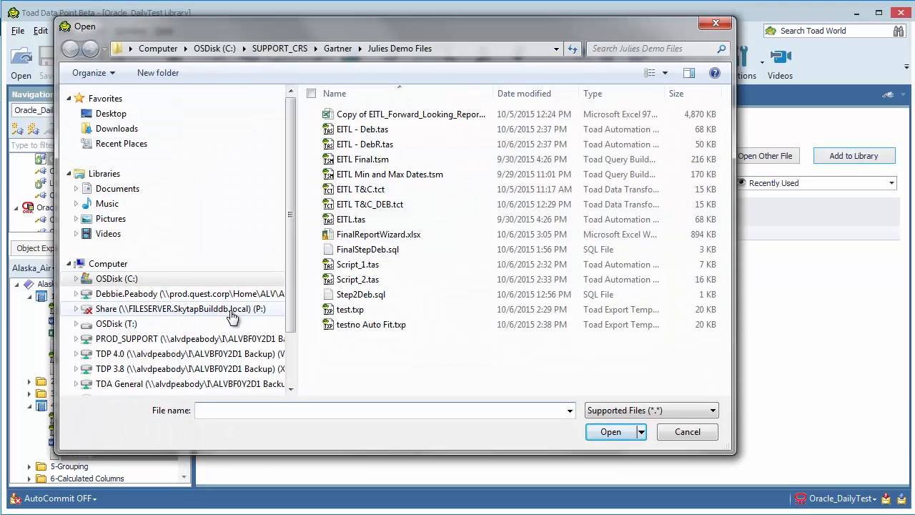
- Select every file in V:\Library Files on the PROD_SUPPORT drive for adding to the library
double_click(189, 338)
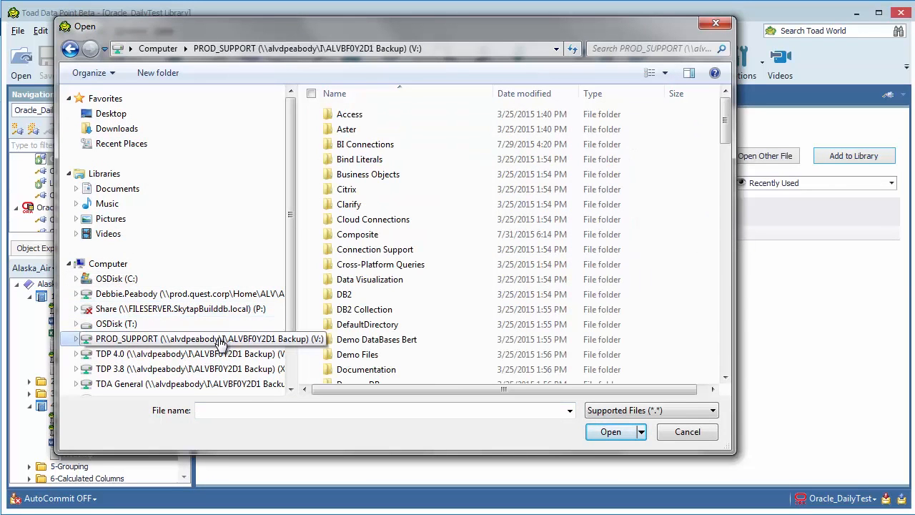
scroll(down, 3)
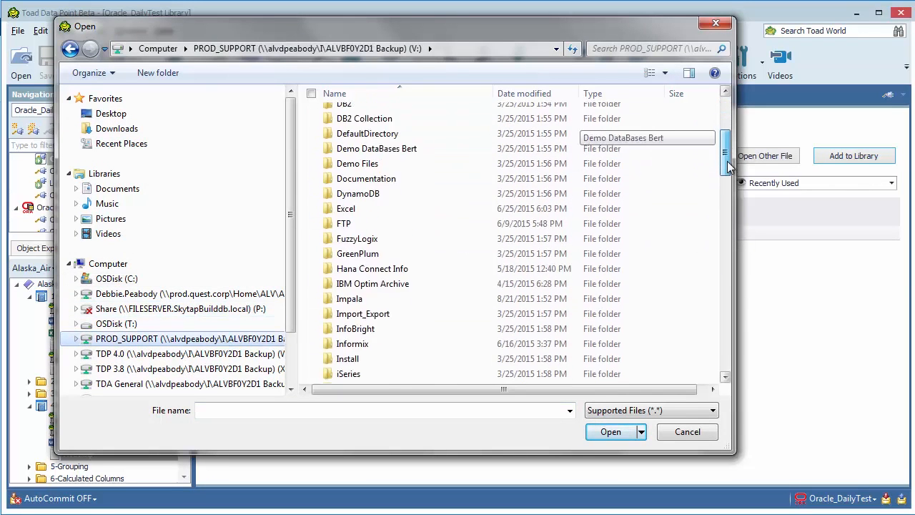
scroll(down, 3)
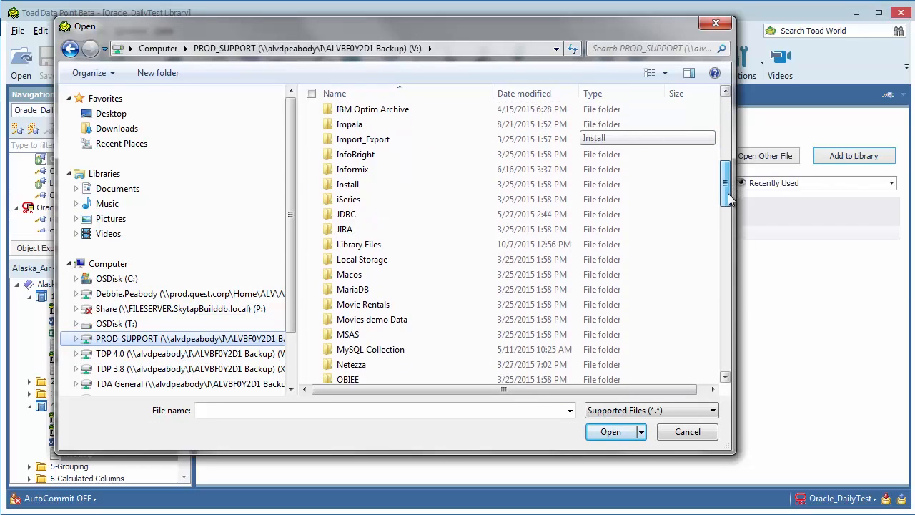
double_click(358, 243)
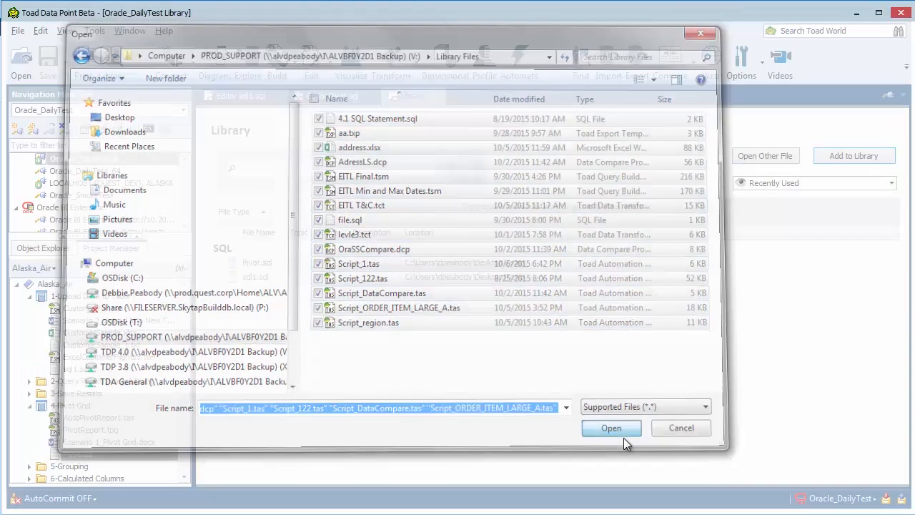
click(612, 427)
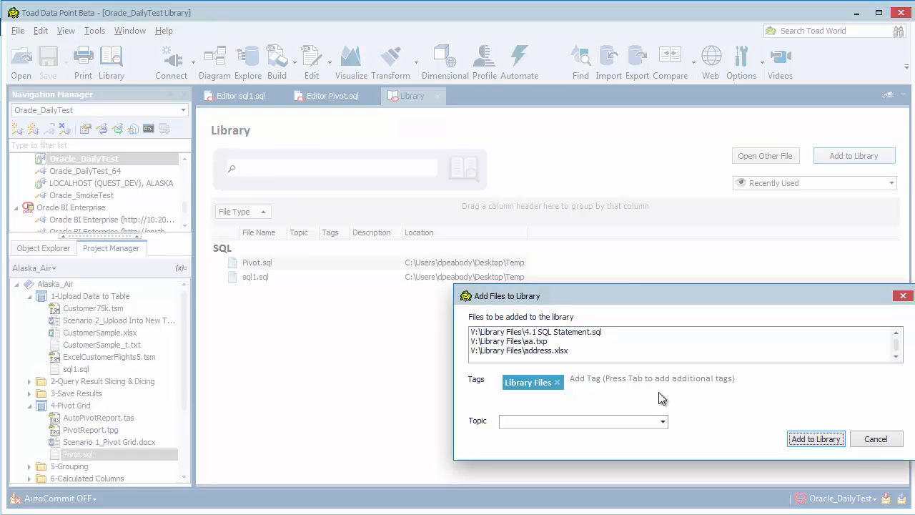
mouse_move(558, 409)
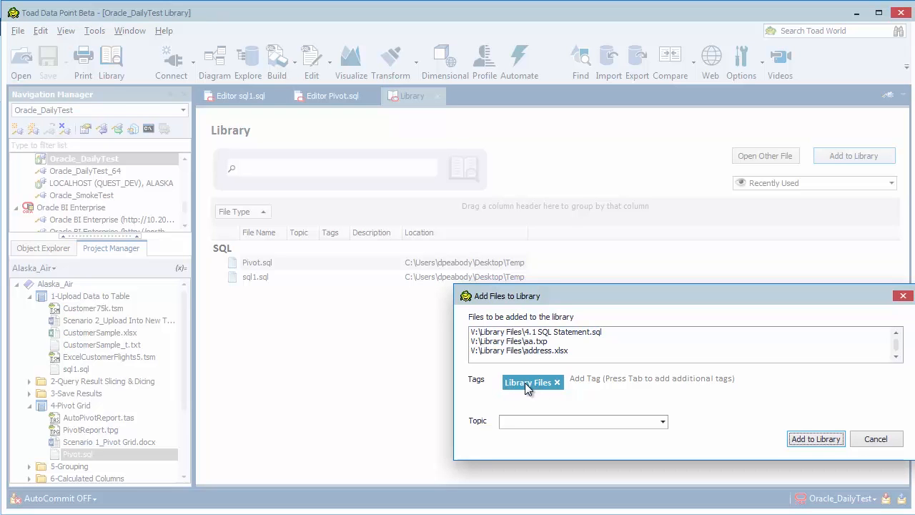
mouse_move(498, 350)
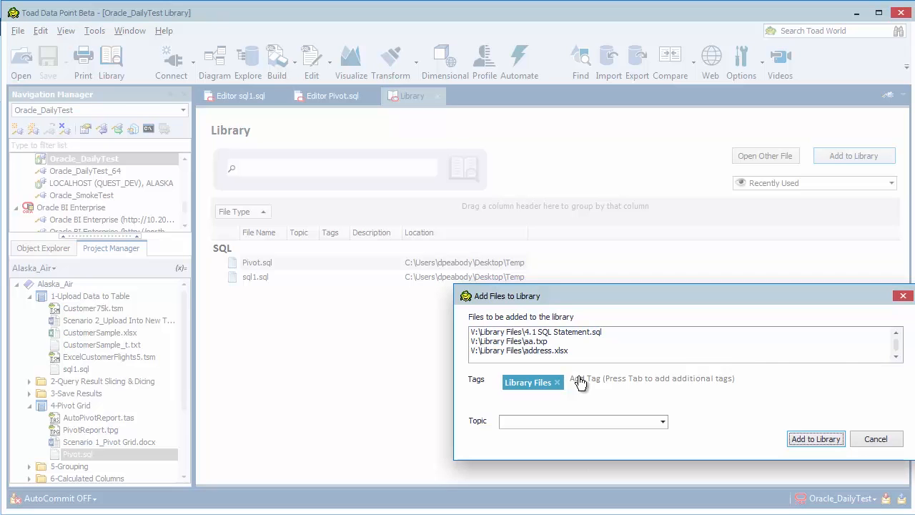
- Add the queued files with tags Library Files and Oracle under topic Favs
text(Oracle)
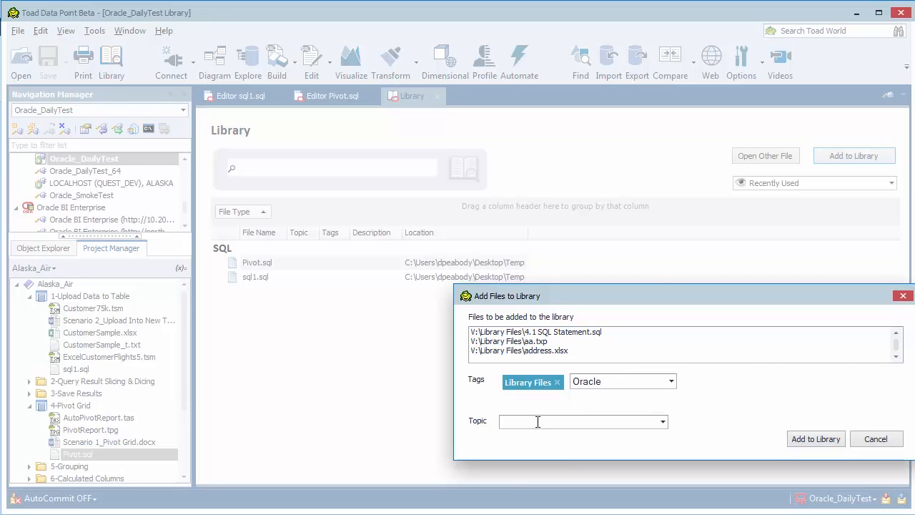
text(Favs)
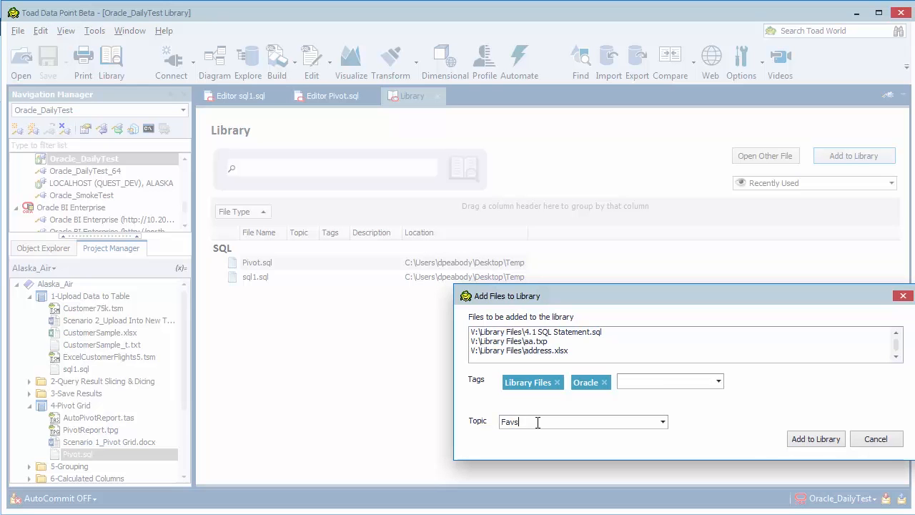
click(815, 437)
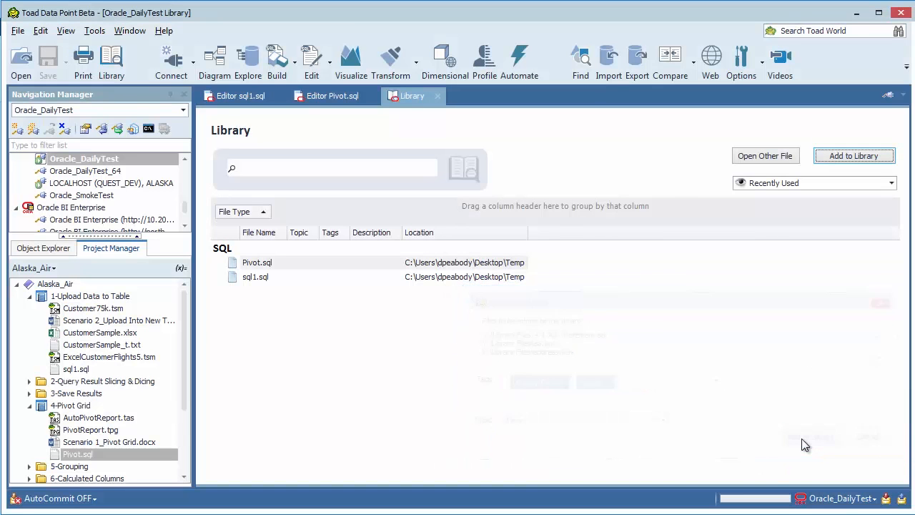
click(814, 183)
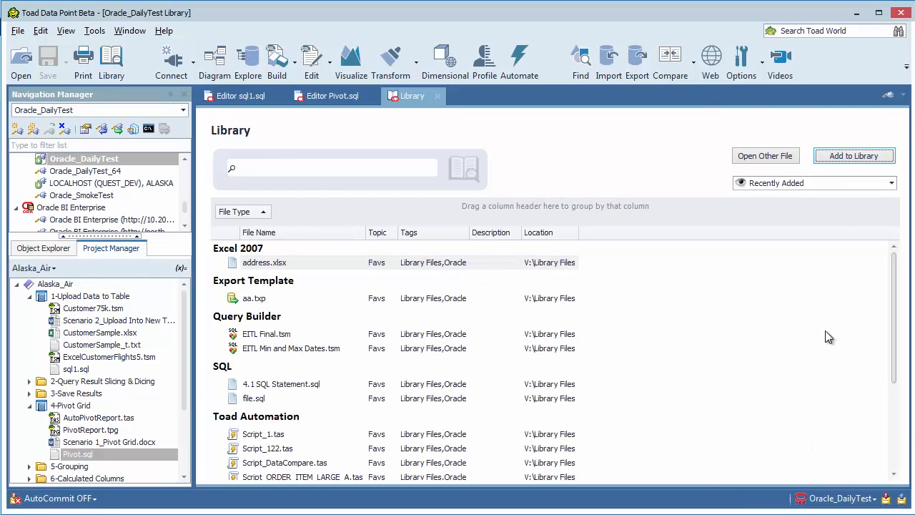
- Select 2008_LogId.txt through AutoSSTest.tas in V:\SS Collection for adding to the library
click(765, 155)
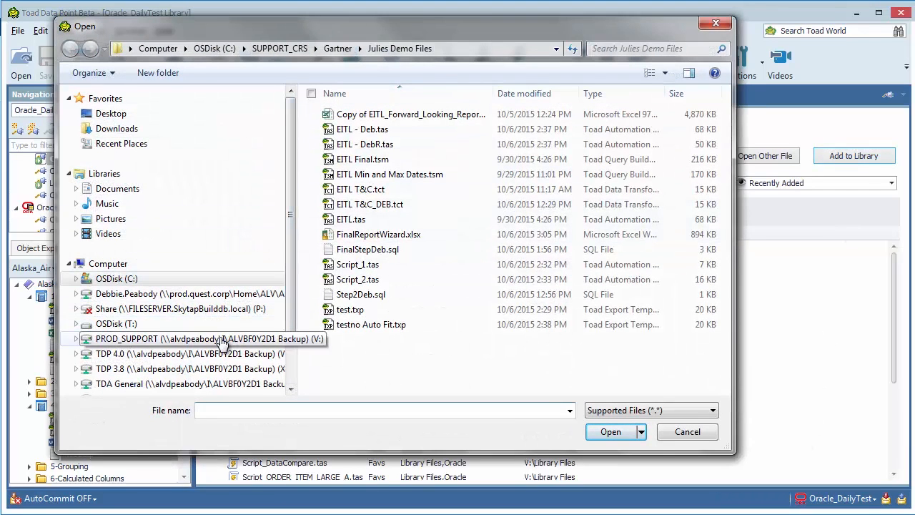
double_click(189, 337)
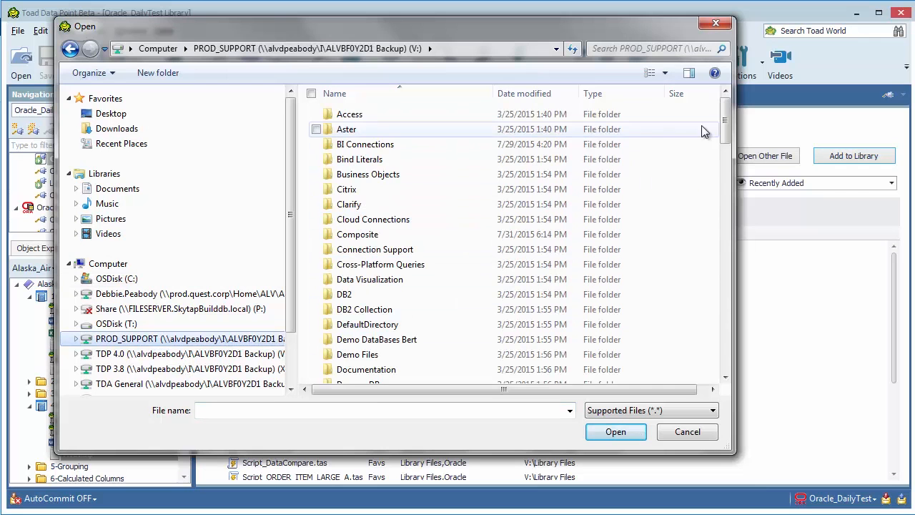
scroll(down, 3)
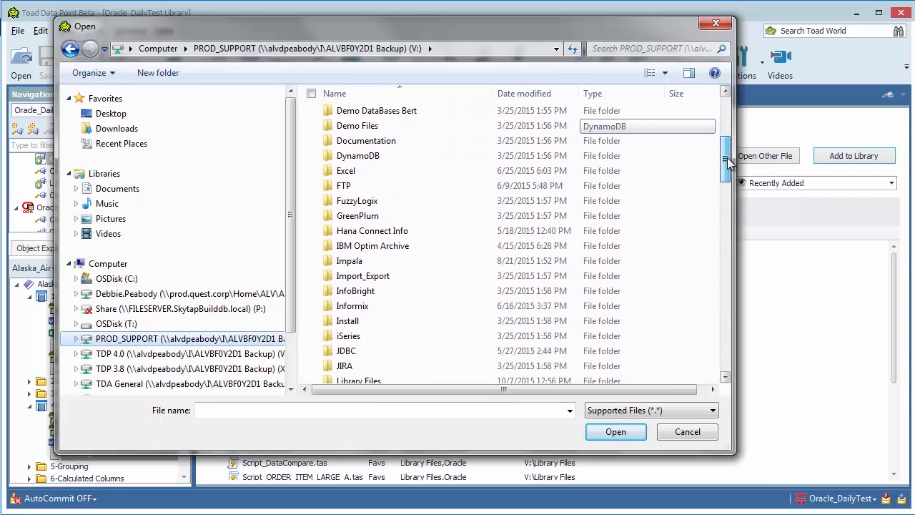
scroll(down, 3)
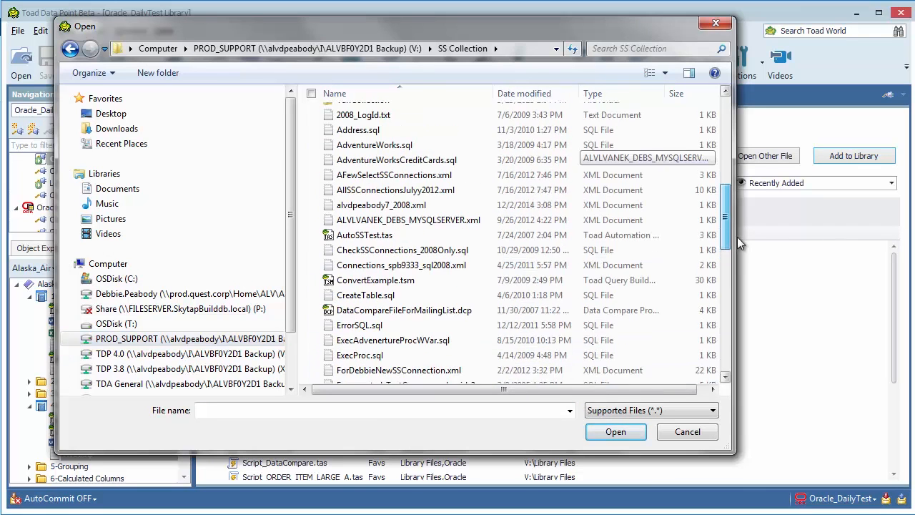
click(363, 117)
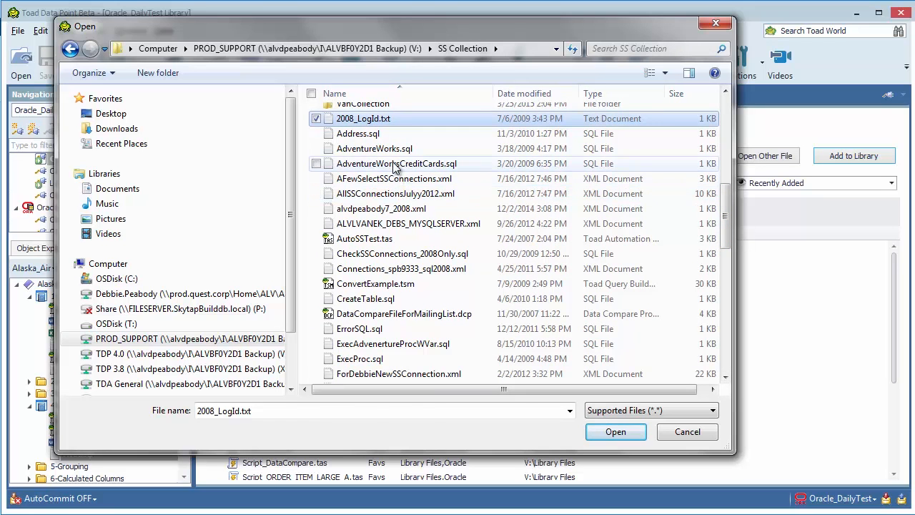
click(365, 238)
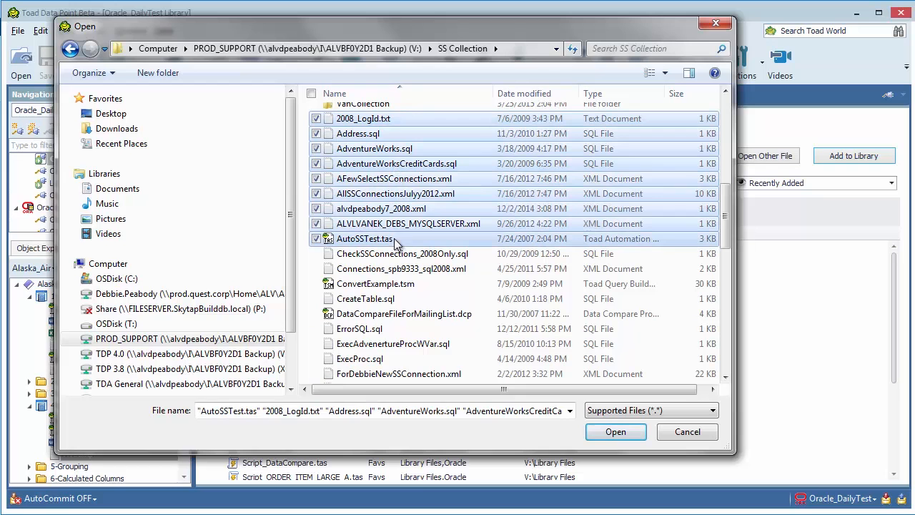
click(615, 432)
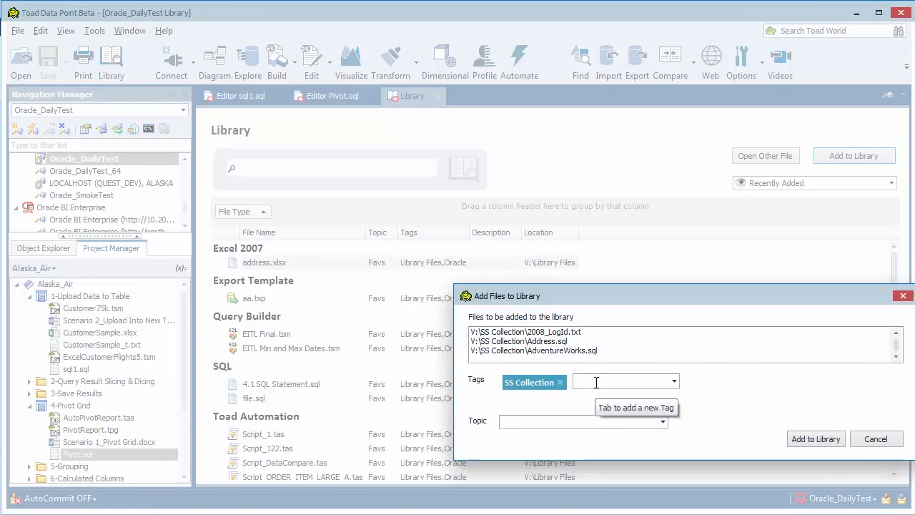
- Add the SS Collection files with tags SS Collection and SQLServer under topic SQL Server
text(SQLServer)
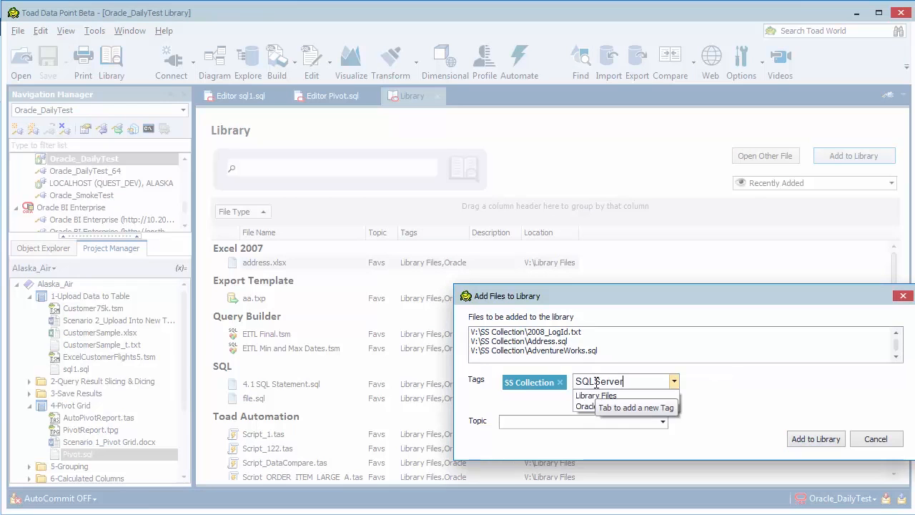
key(Tab)
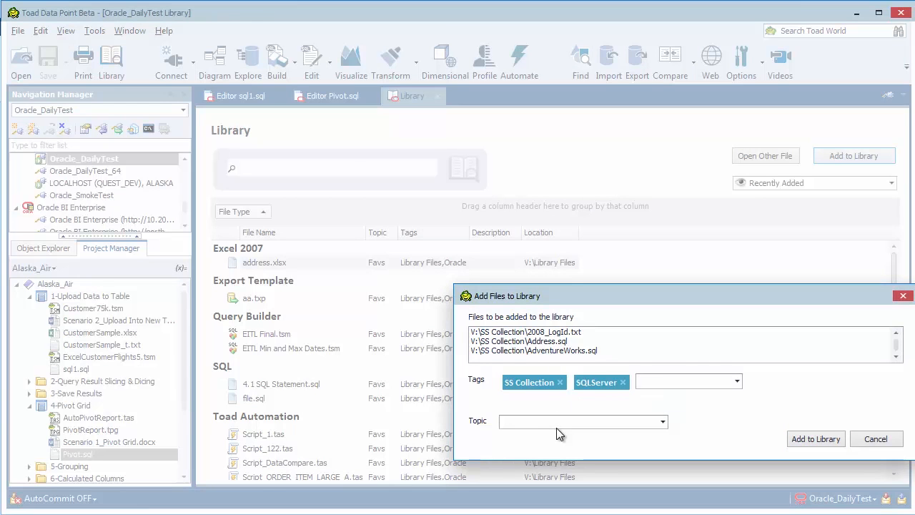
text(SQL Server)
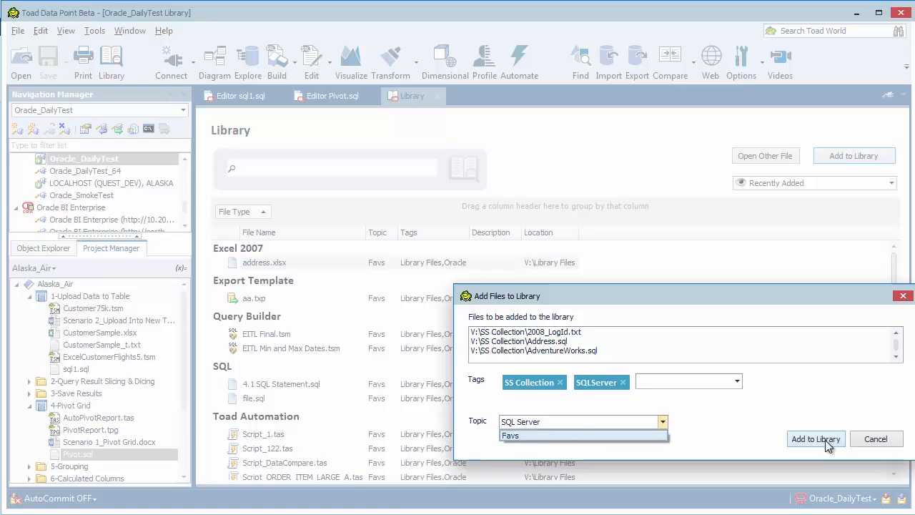
click(815, 438)
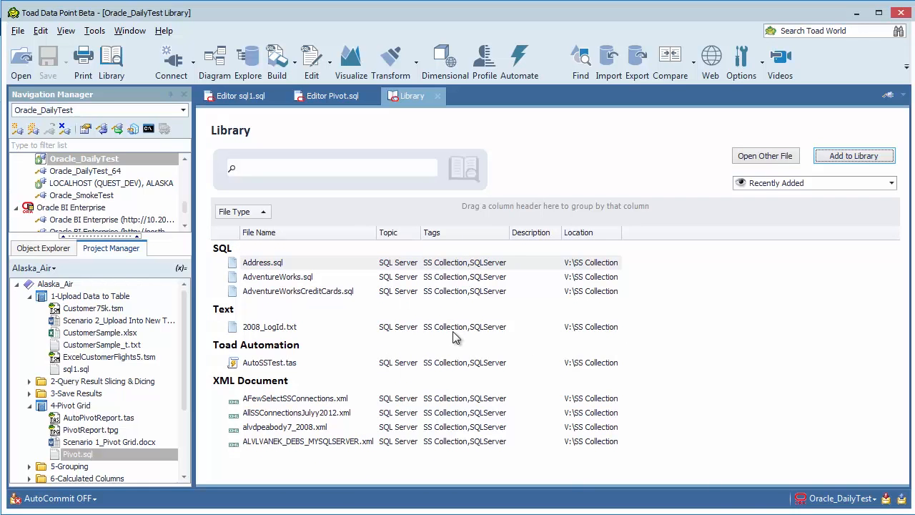
mouse_move(557, 300)
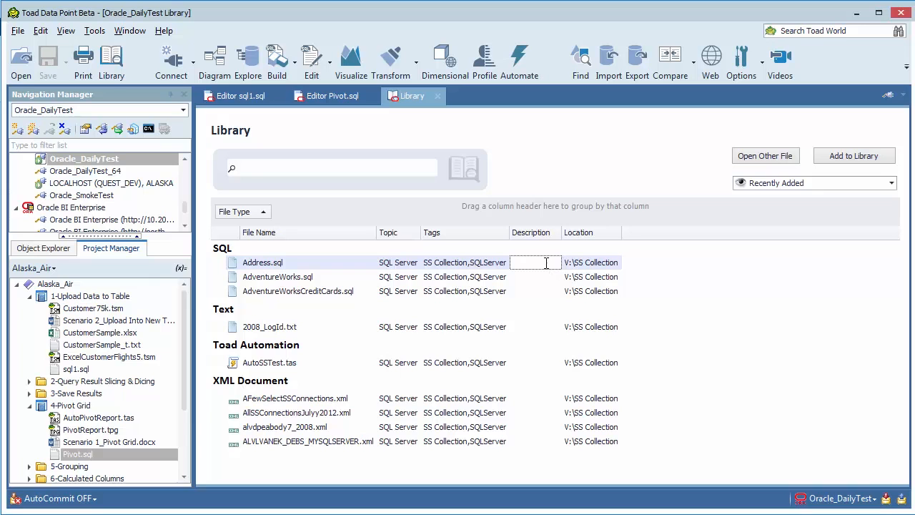
- Describe Address.sql as 'SS Address' and AdventureWorks.sql as 'AD Works'
text(SS Address)
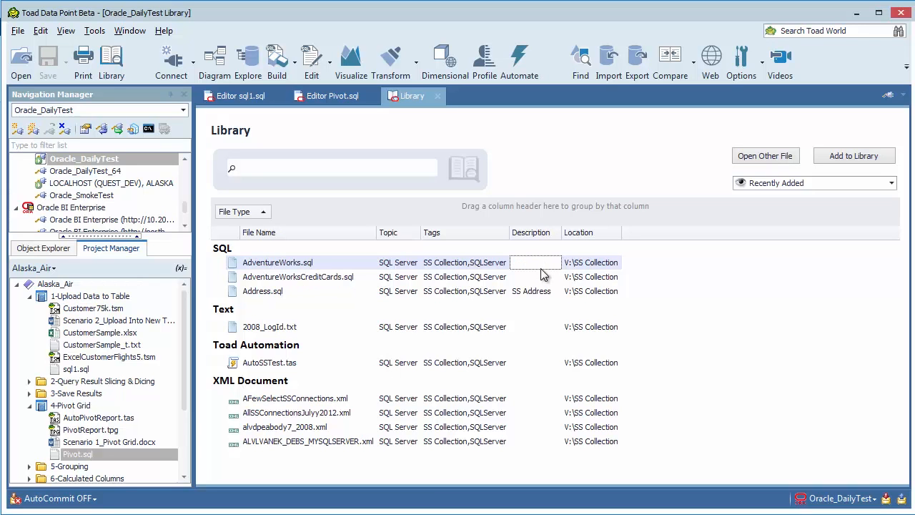
click(536, 262)
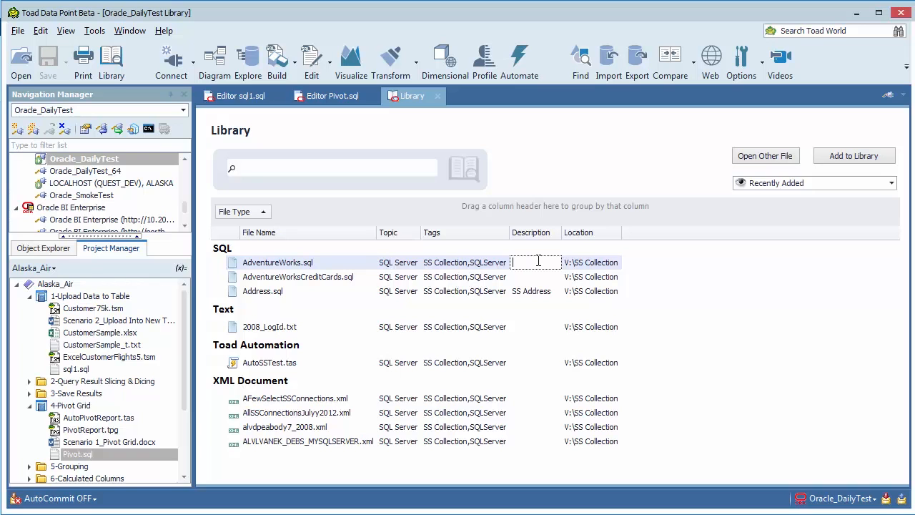
text(AD Works)
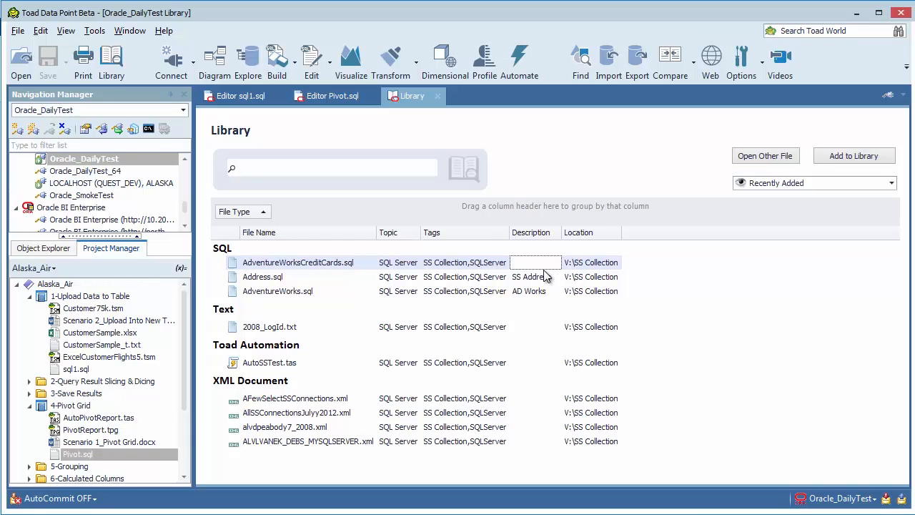
mouse_move(544, 275)
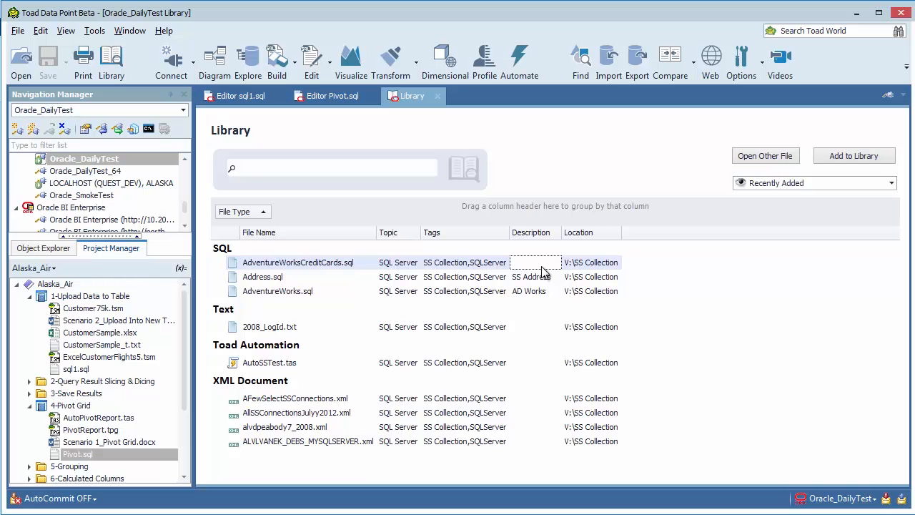
mouse_move(708, 283)
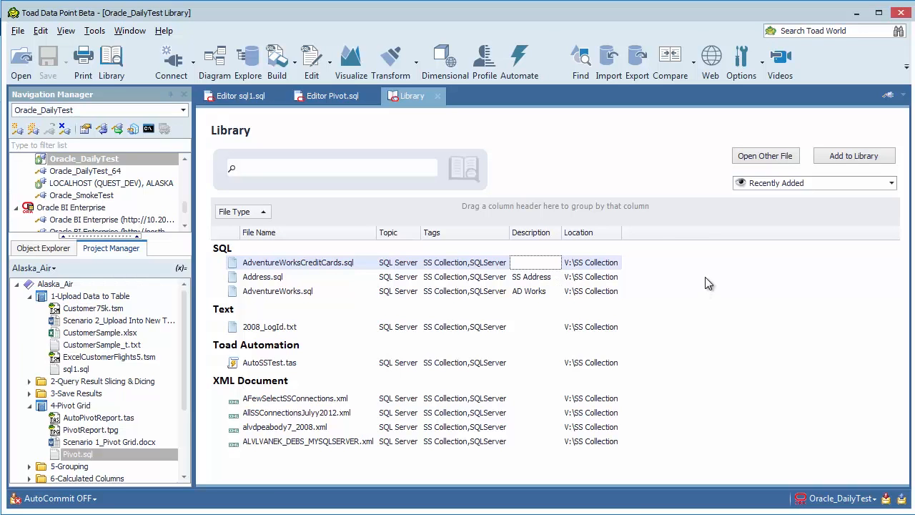
mouse_move(858, 220)
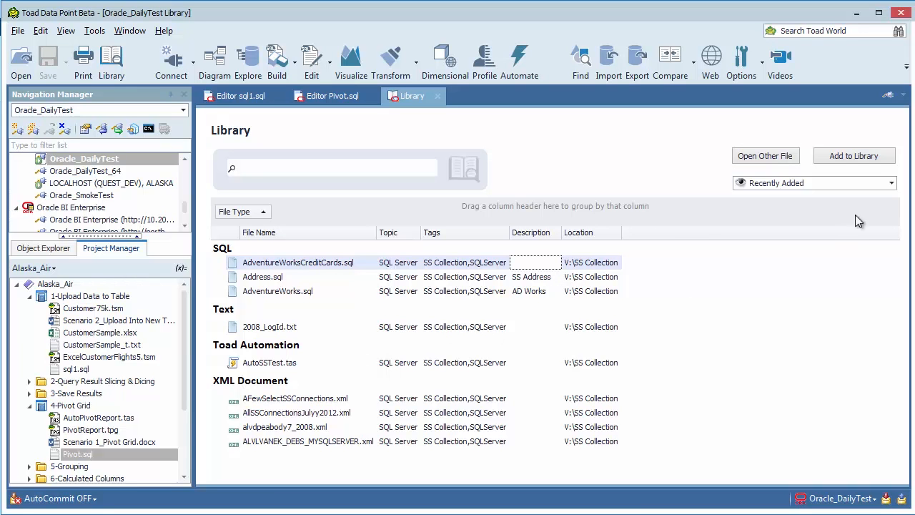
- Describe AutoSSTest.tas as 'SS Auto' and switch the library view to All files
click(891, 184)
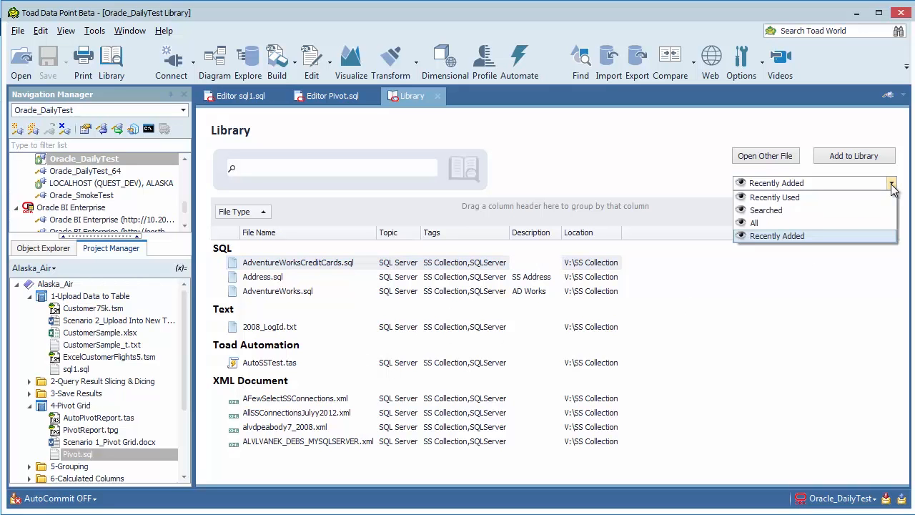
click(755, 223)
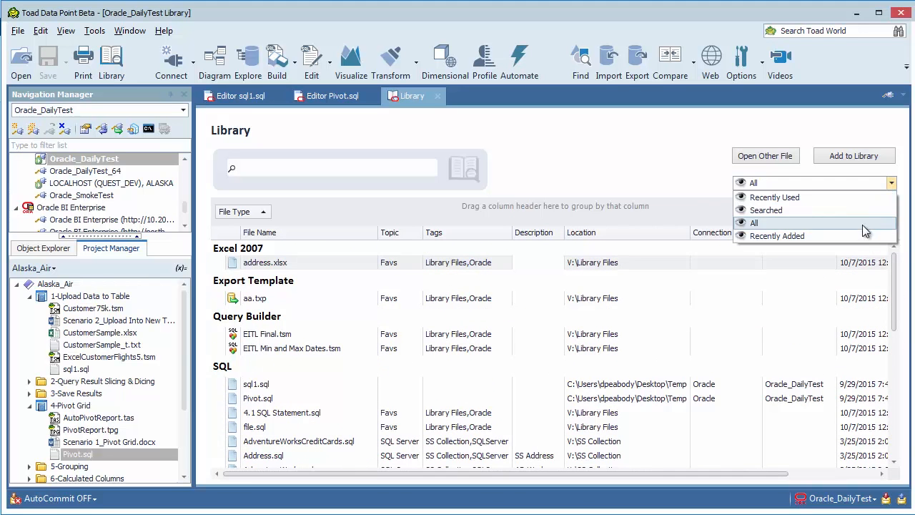
click(778, 234)
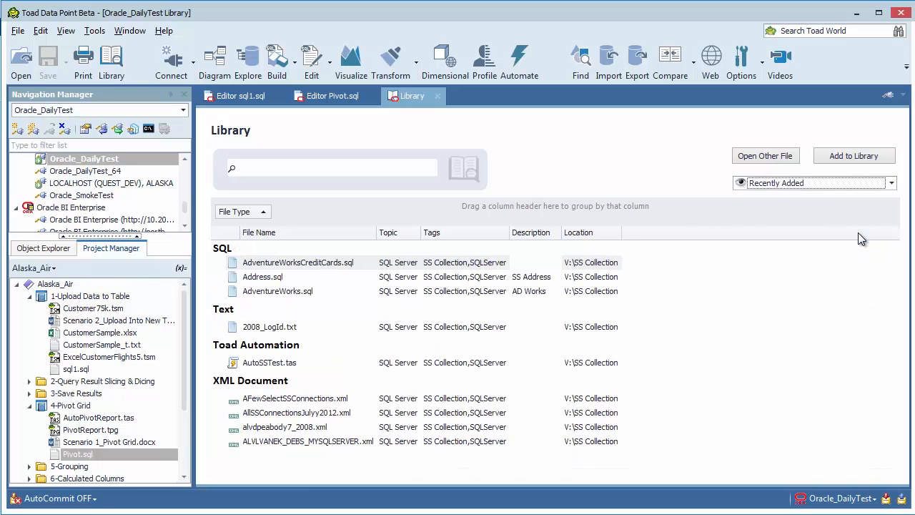
mouse_move(538, 334)
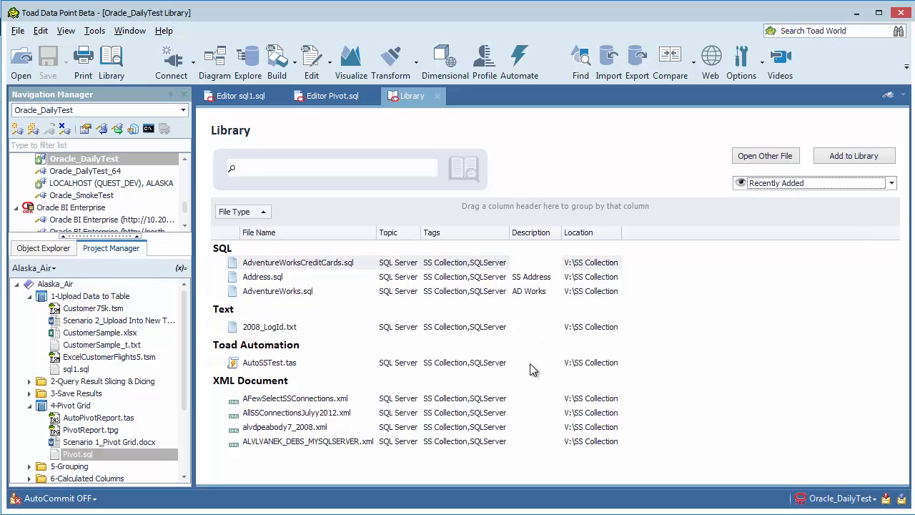
text(SS)
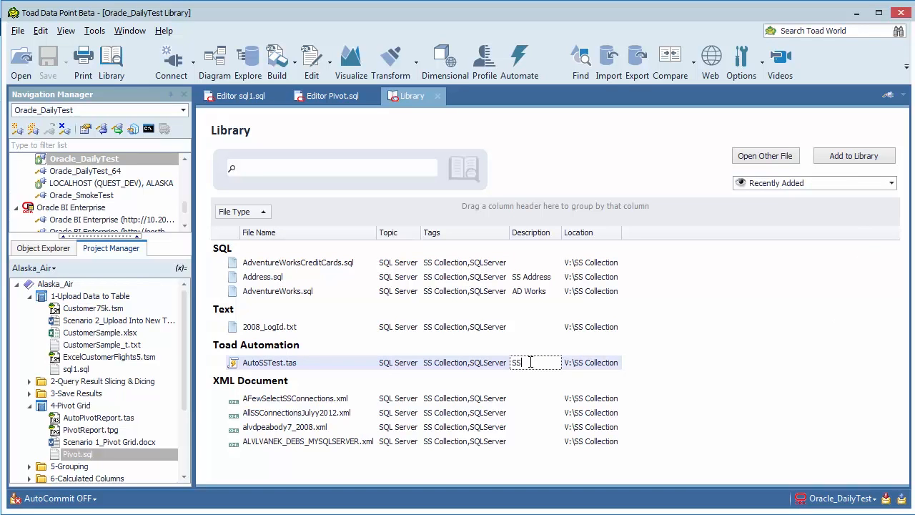
text(Auto)
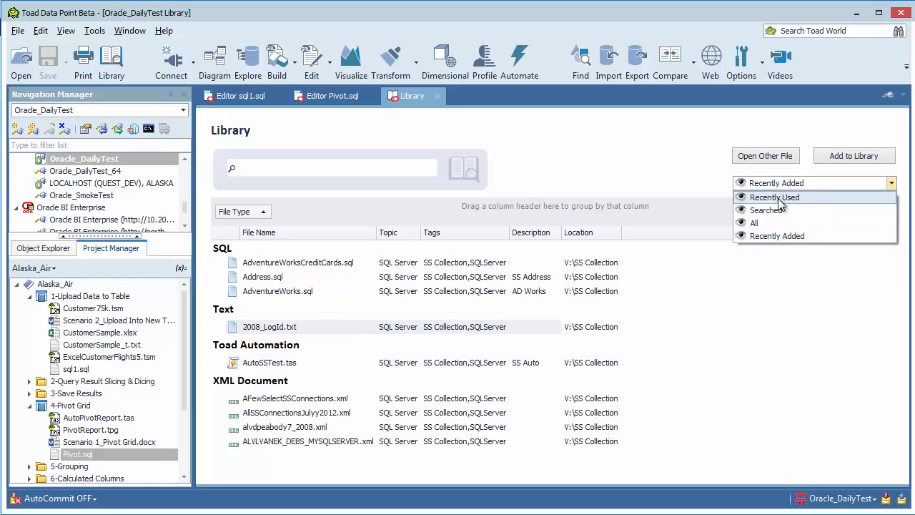
click(775, 197)
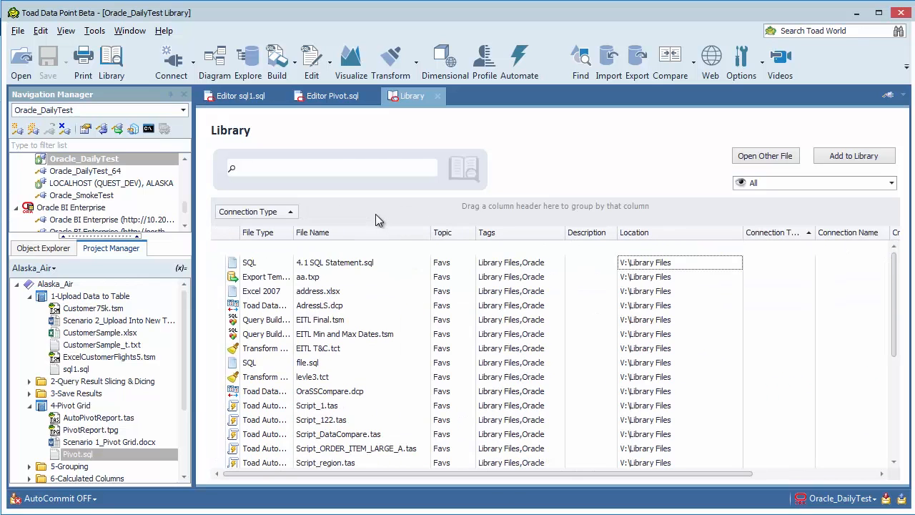
- Scroll the all-files list to the Oracle group with sql1.sql and Pivot.sql
scroll(down, 3)
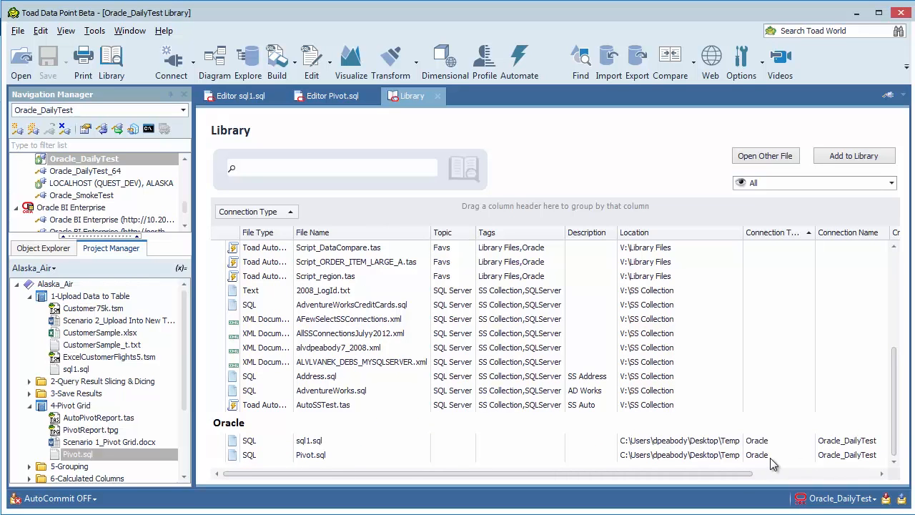
mouse_move(732, 445)
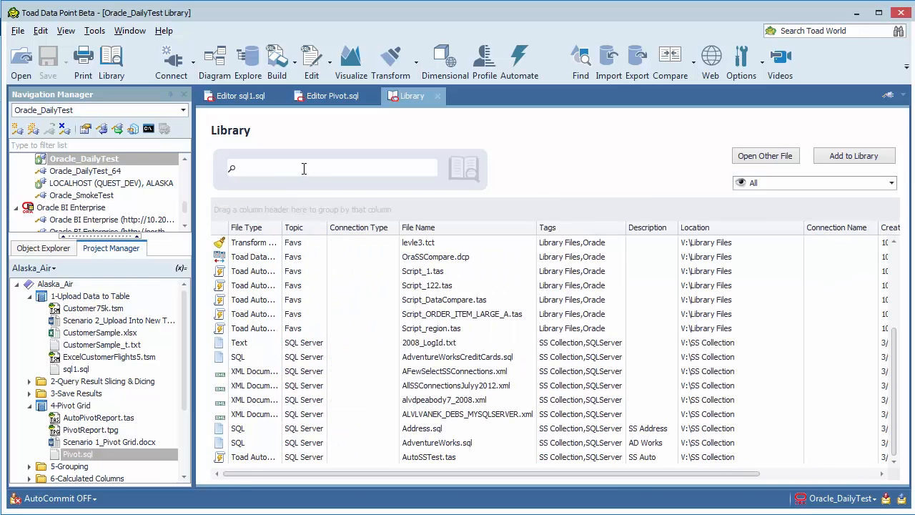
- Search the library for 'EITL' and open EITL Final.tsm in Query Builder
text(EITL)
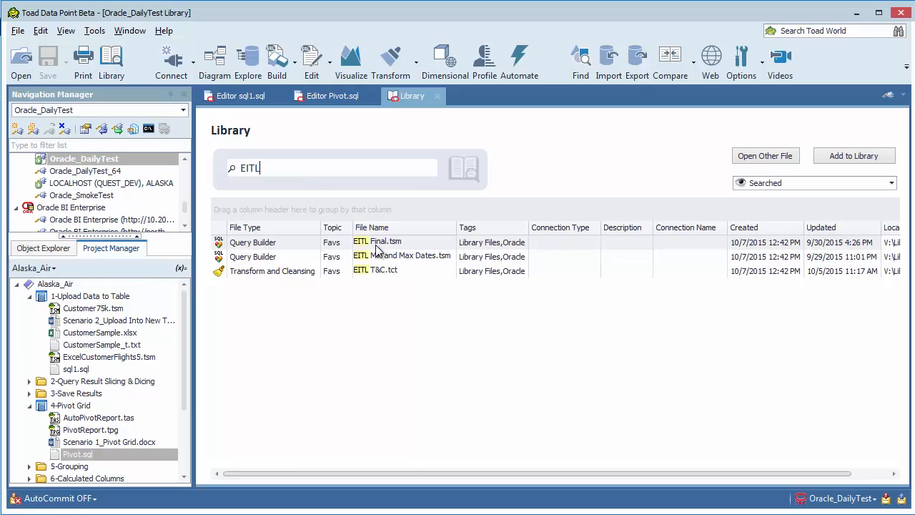
right_click(383, 240)
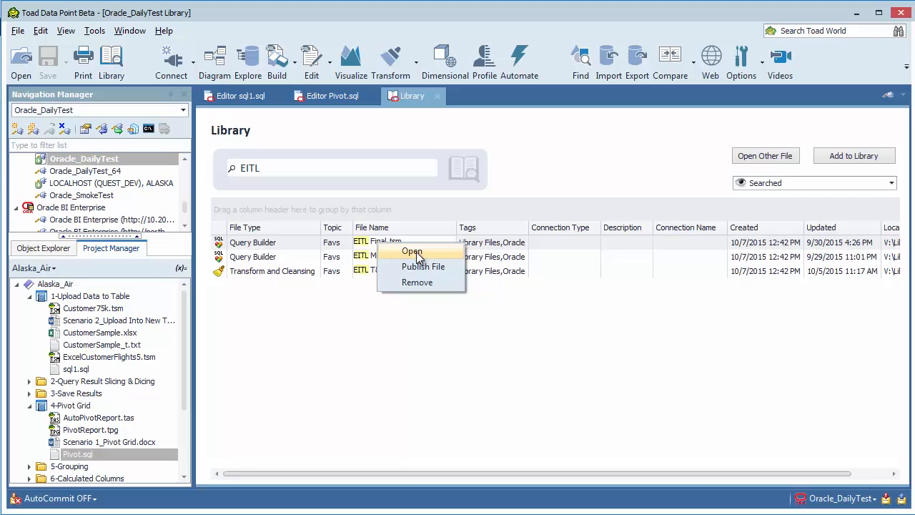
click(412, 252)
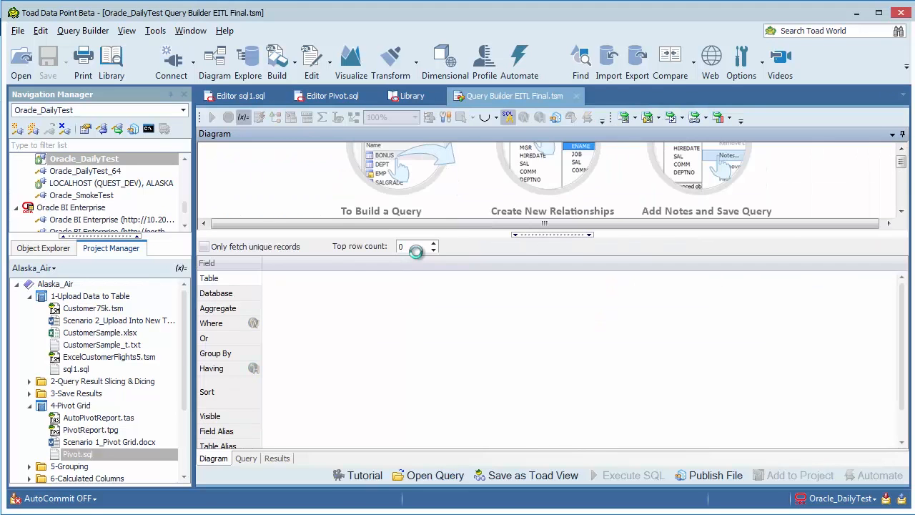
- Connect EITL Final.tsm to its prod server so EITL_Step1 fields load, then return to the Library
click(171, 60)
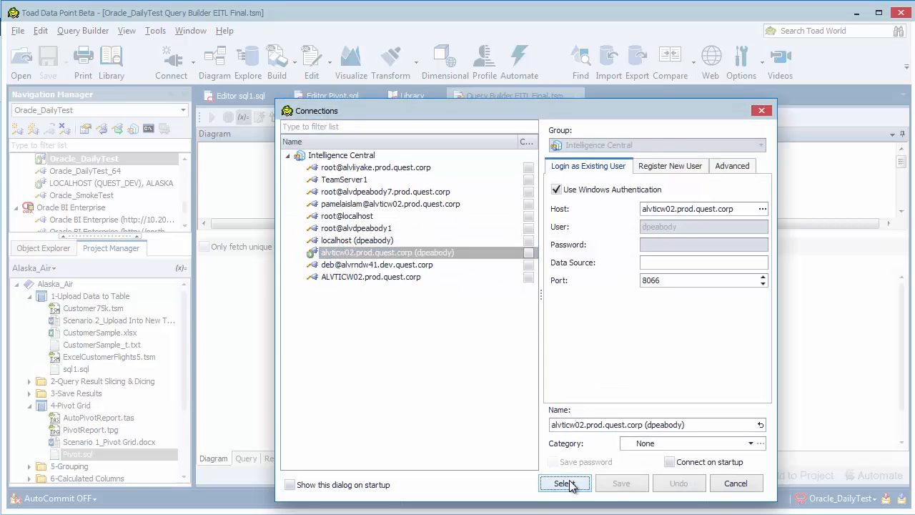
click(564, 483)
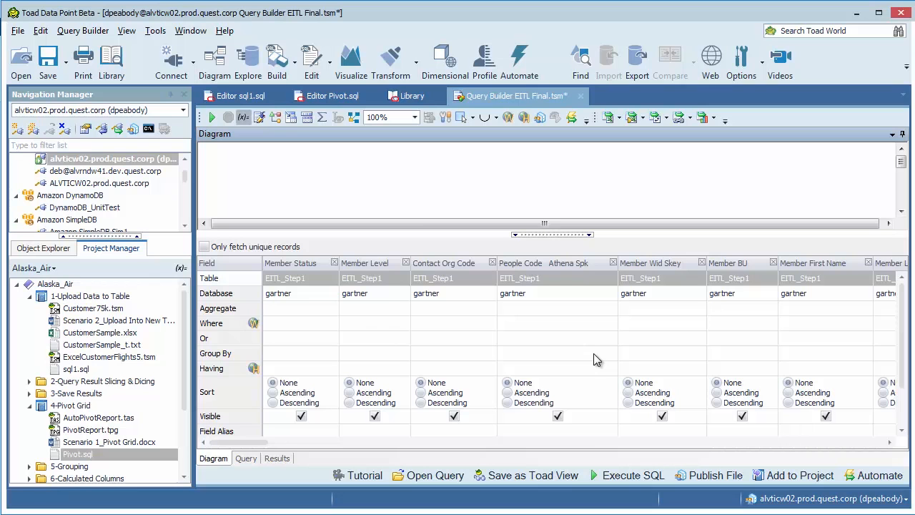
mouse_move(436, 102)
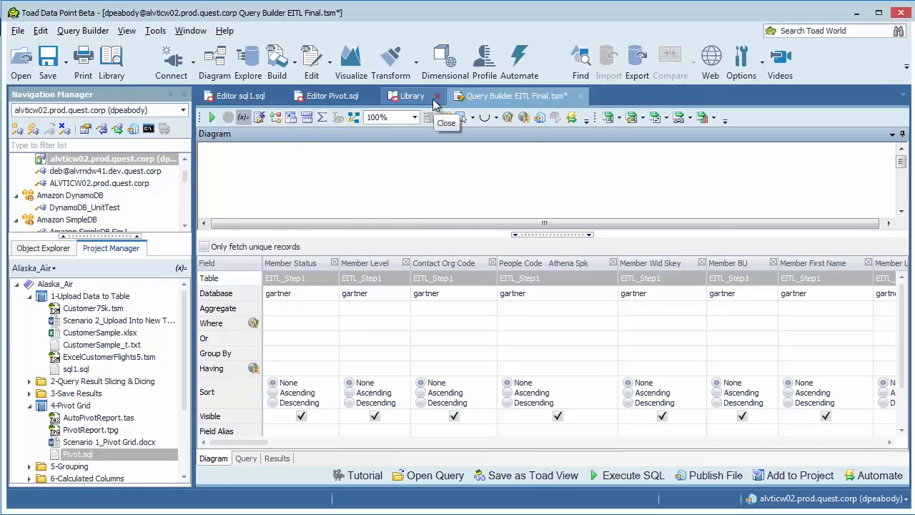
click(412, 95)
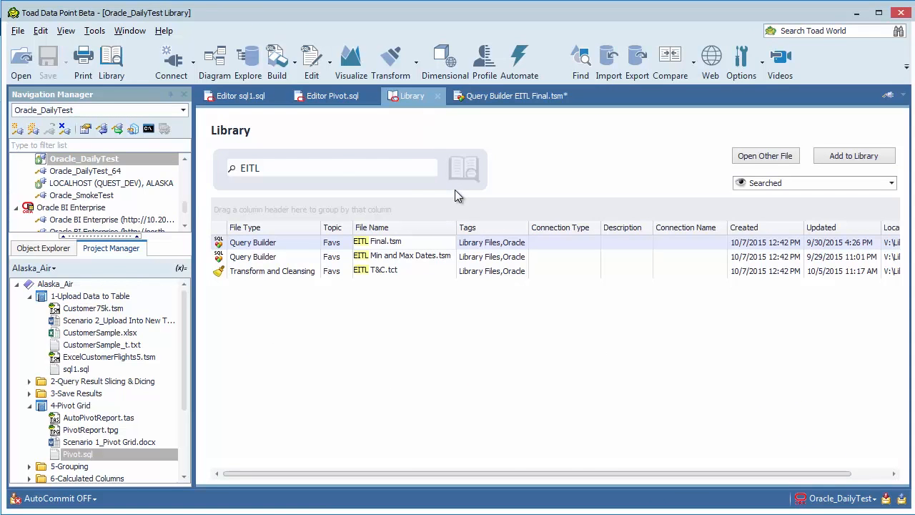